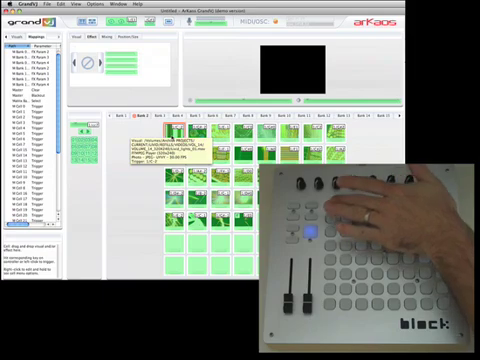
Step: Trigger blue particle clips from the grid, then switch to the orange bokeh bank tab
left_click(76, 8)
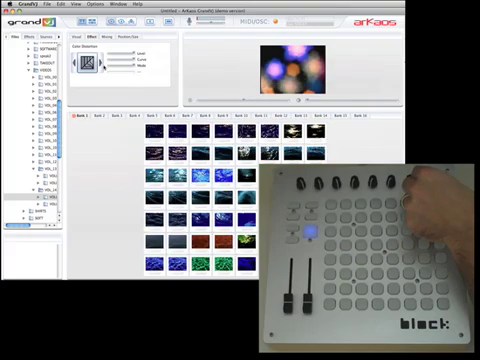
left_click(168, 122)
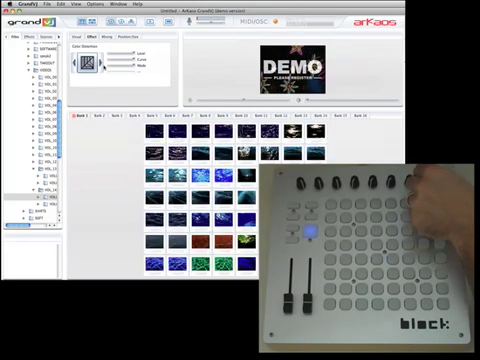
left_click(100, 116)
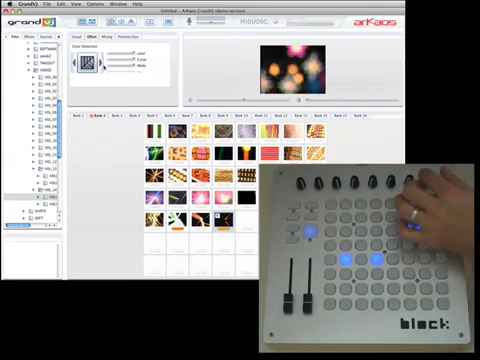
left_click(84, 118)
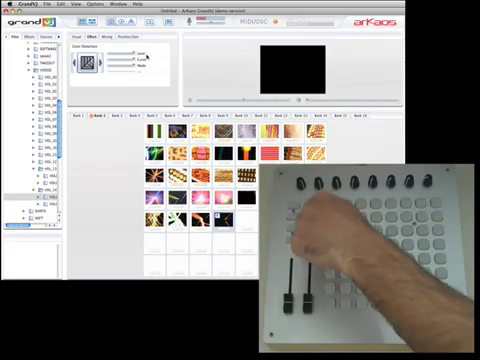
Step: Trigger a warm-bank clip so the preview shows a dark red glowing image
left_click(344, 216)
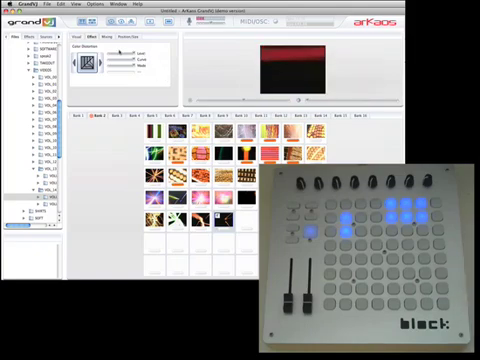
Step: In Preferences > MIDI, set the MIDI feedback output to the Block controller
left_click(24, 4)
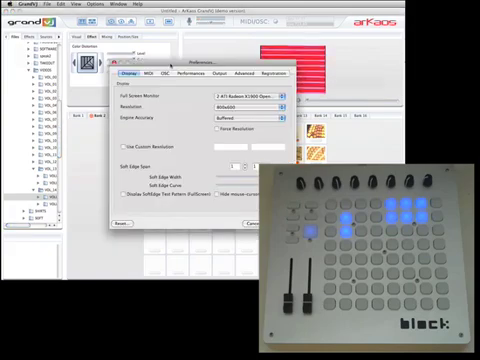
left_click(156, 72)
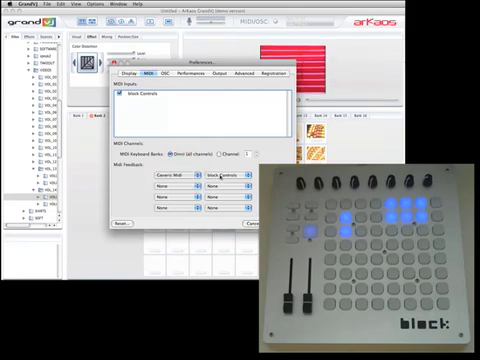
left_click(220, 178)
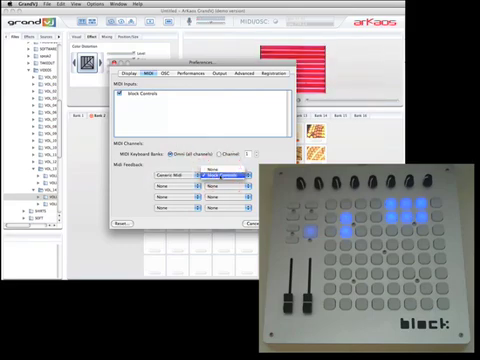
left_click(216, 176)
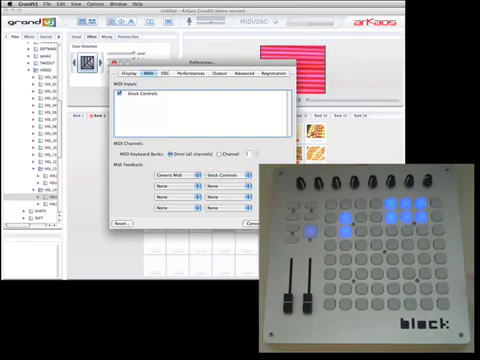